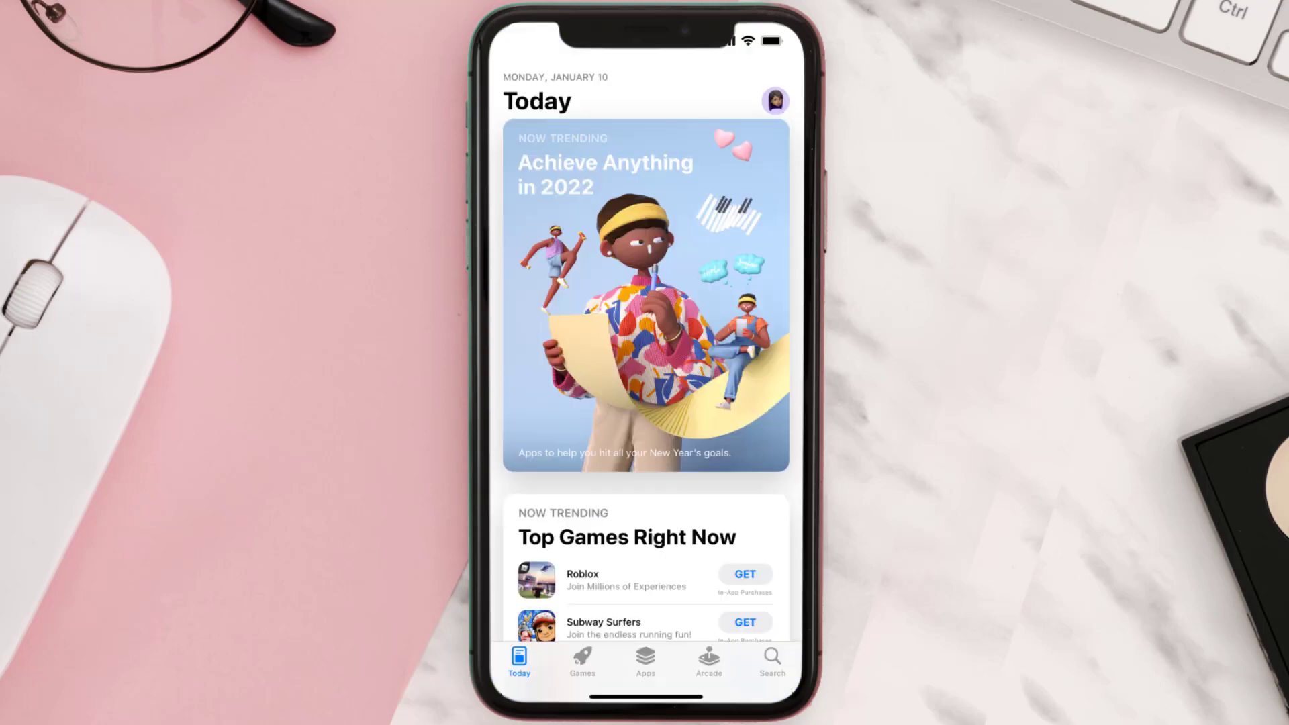
Step: Search the App Store for 'thredup' and update thredUP: Online Thrift Store
click(772, 660)
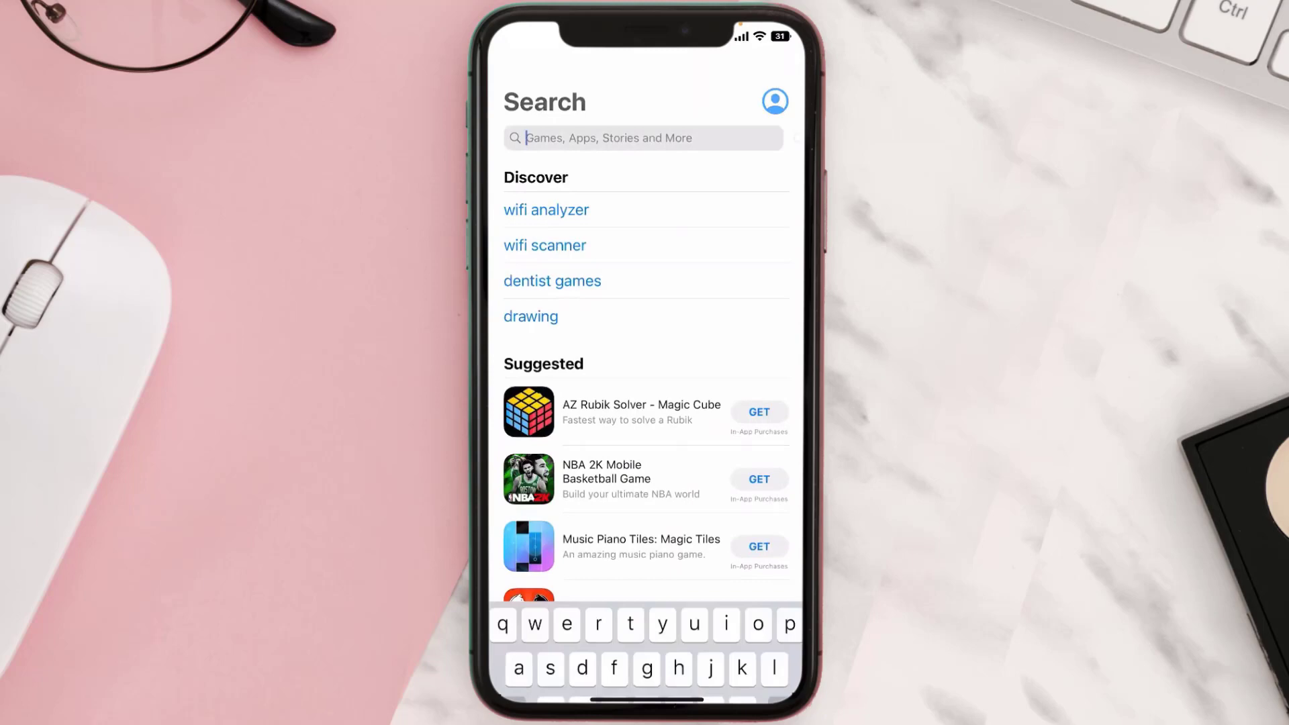
text(thredup)
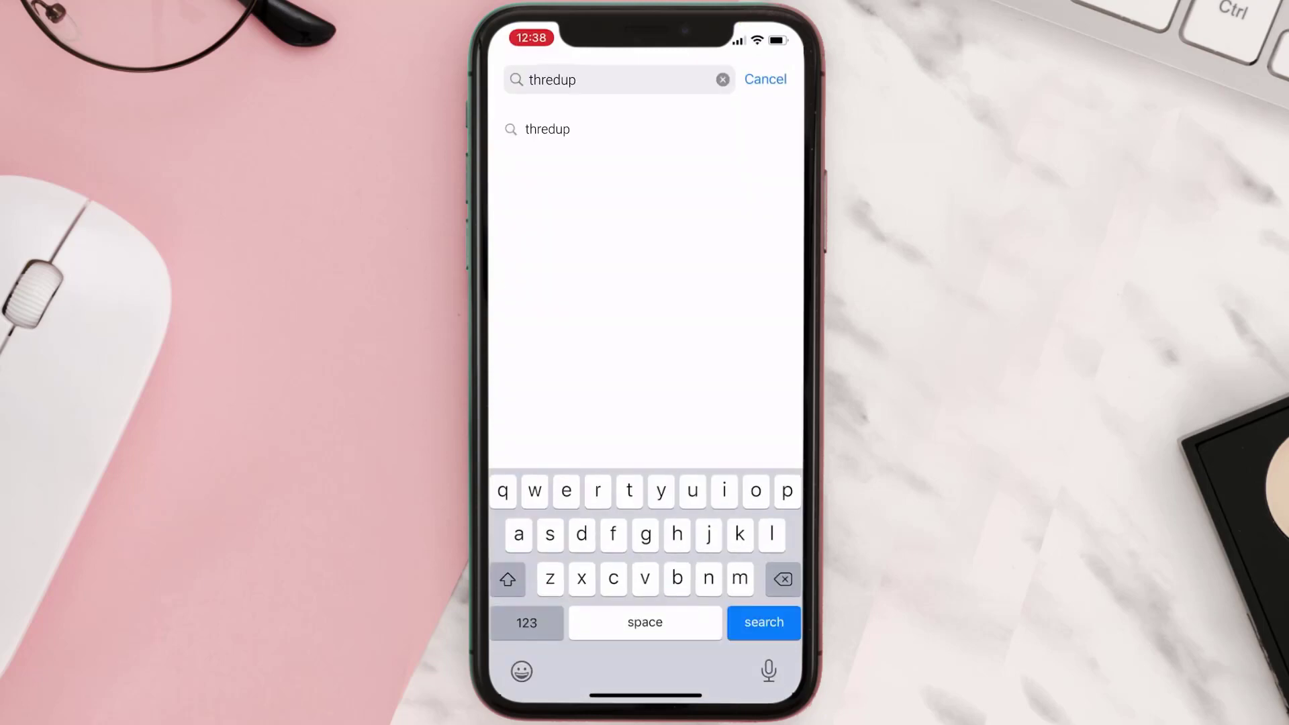
click(764, 622)
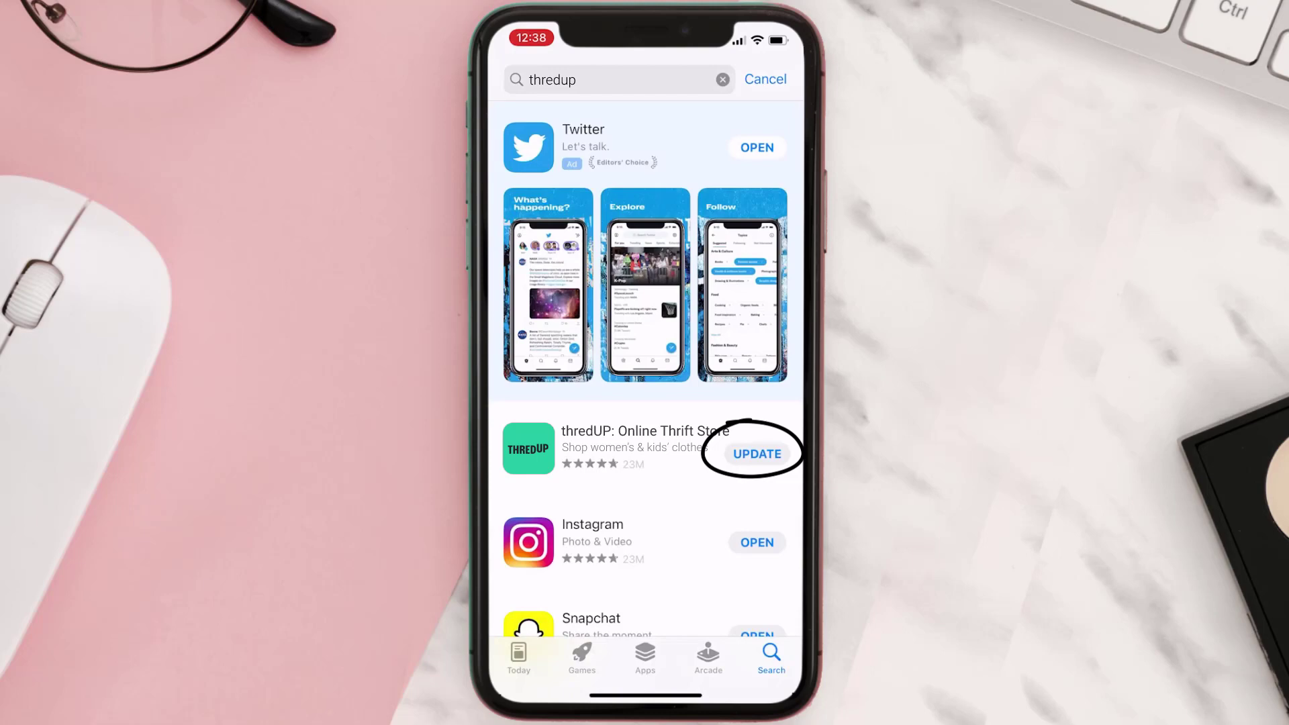
click(757, 454)
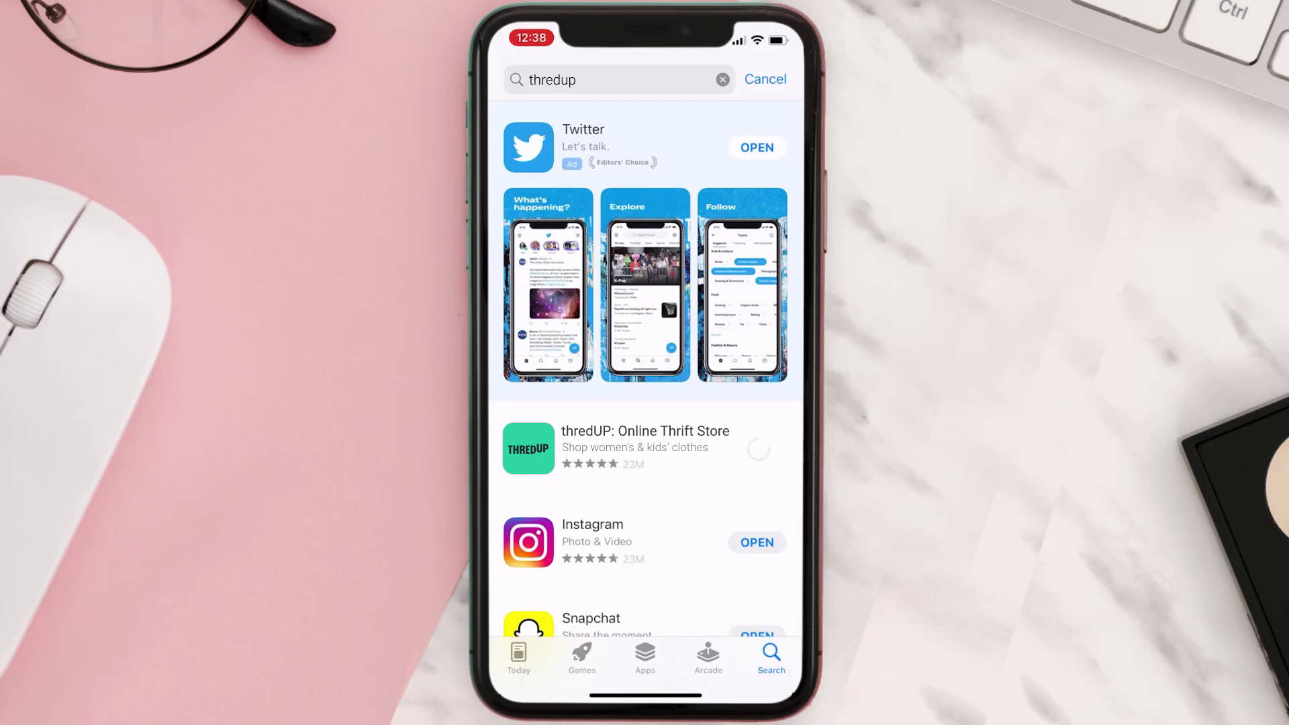
click(757, 453)
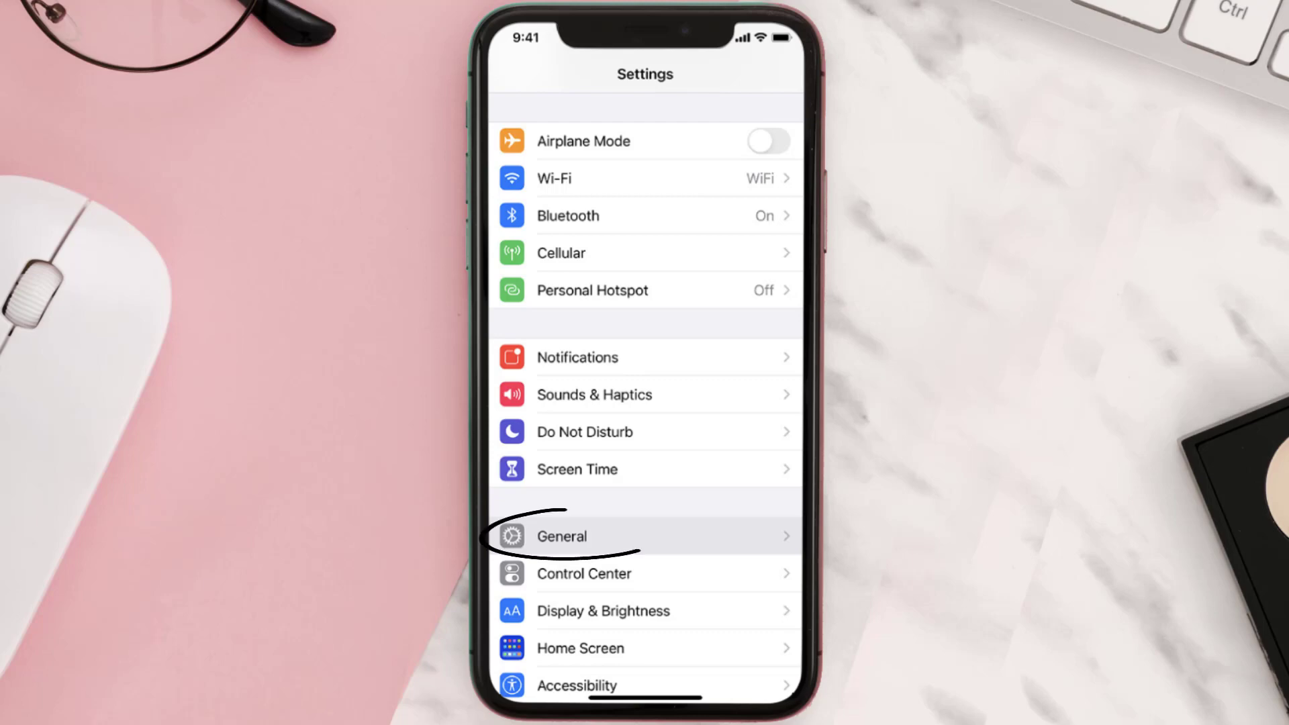
Step: Go to General > iPhone Storage and select the thredUP app
click(561, 537)
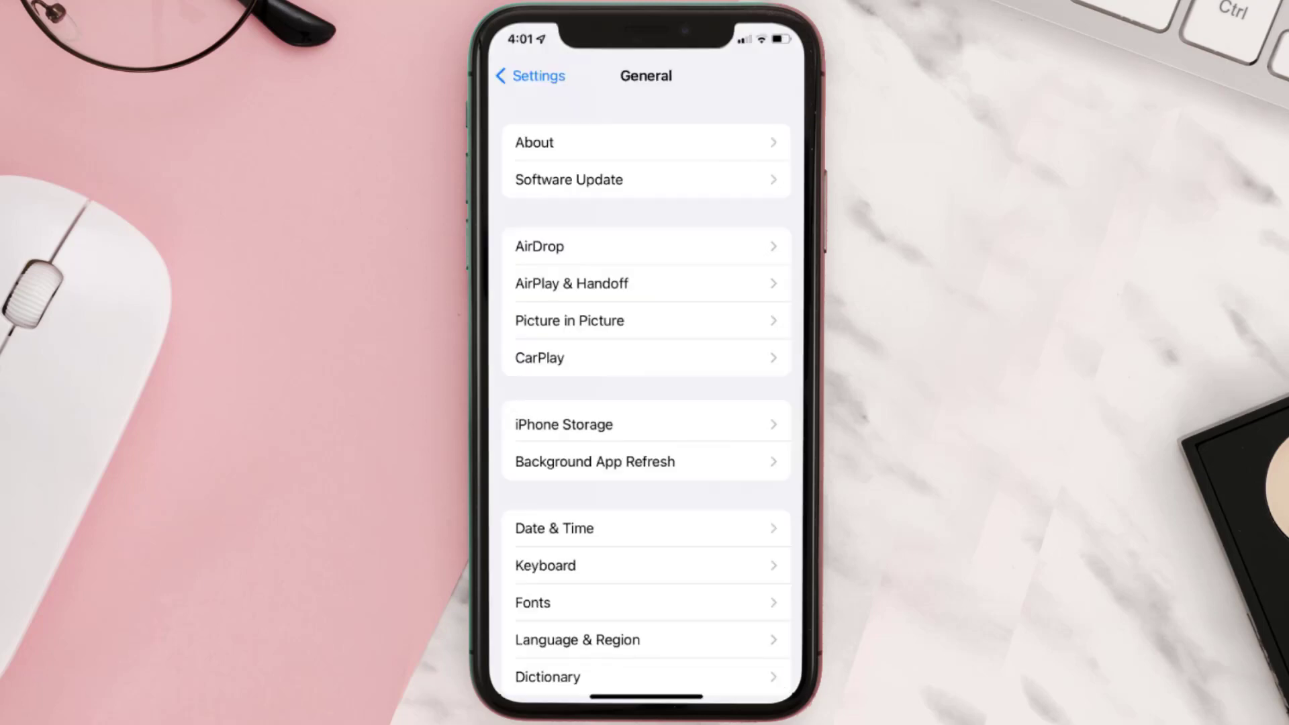
click(564, 425)
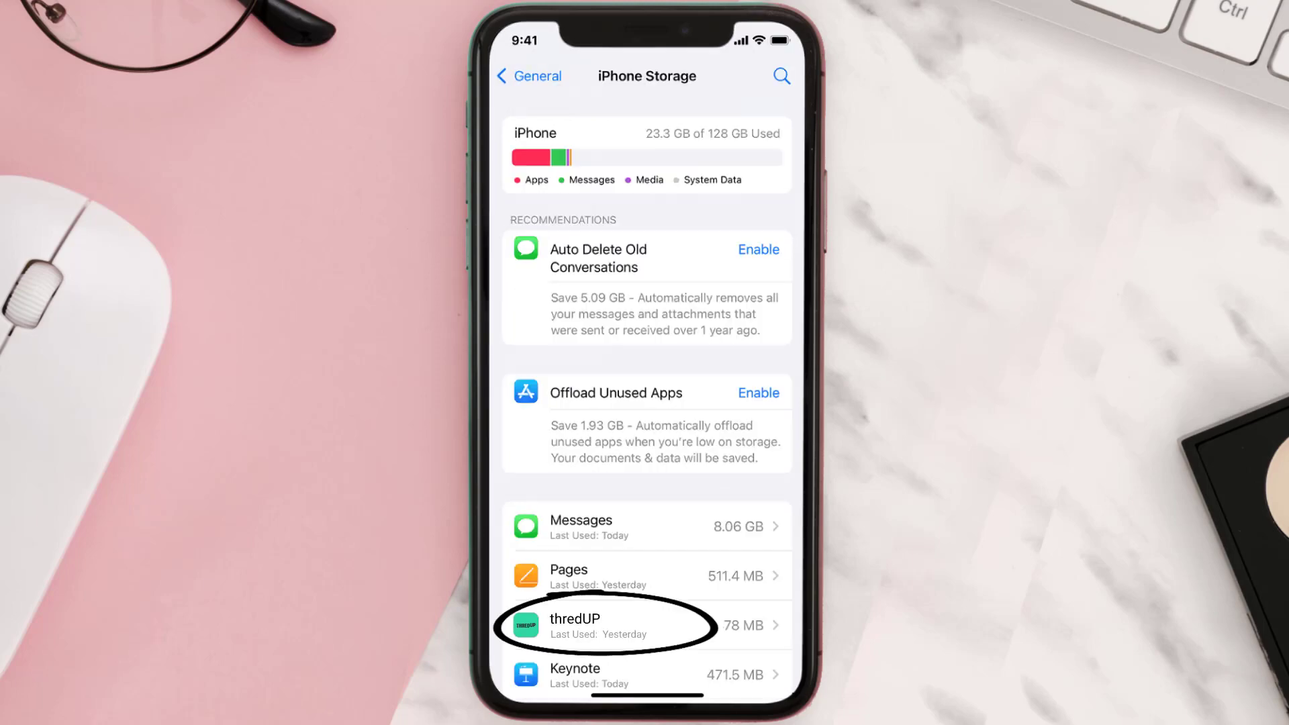
click(601, 626)
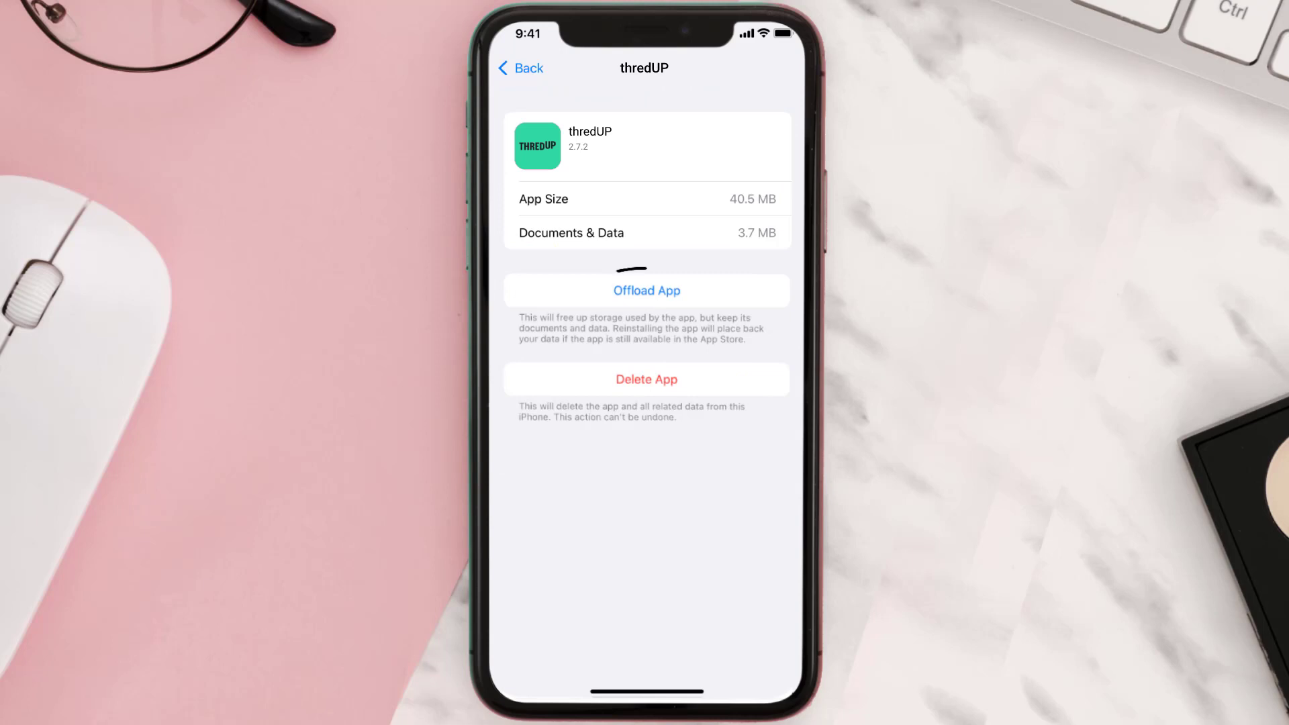
Step: Offload thredUP, reinstall it at 40.5 MB, and return to the home screen
click(646, 291)
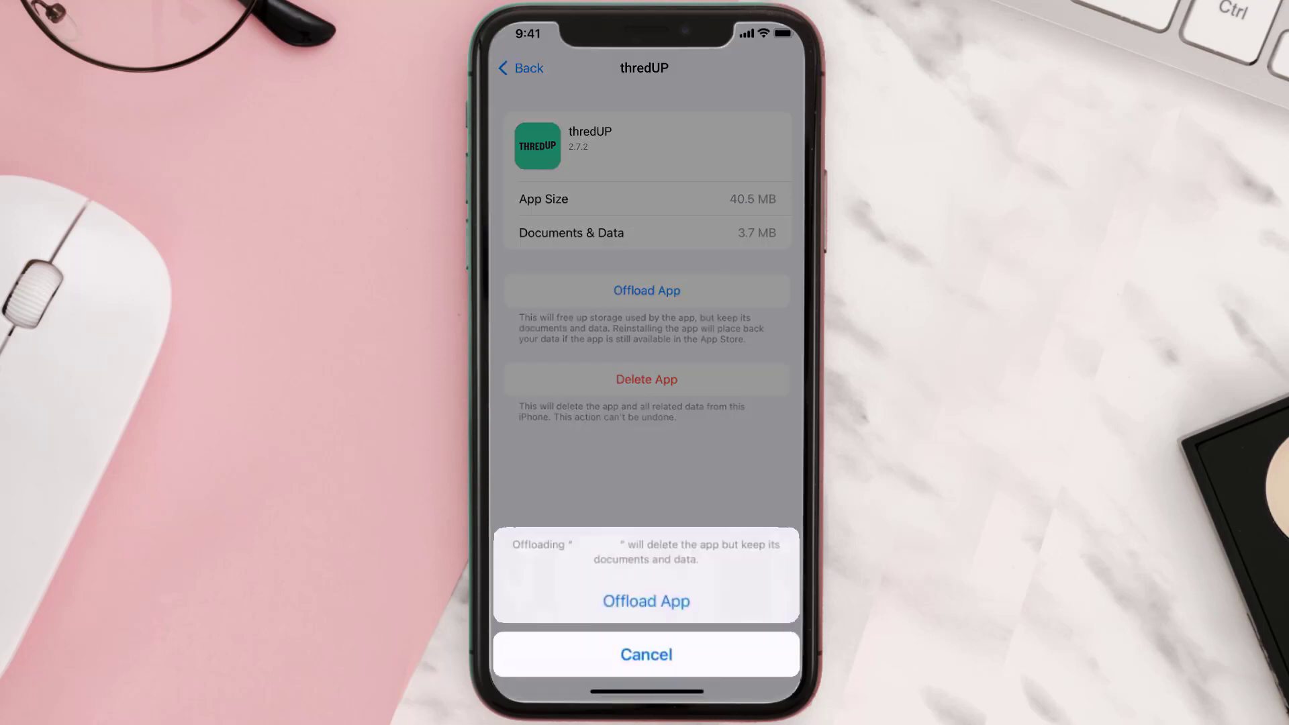
click(646, 601)
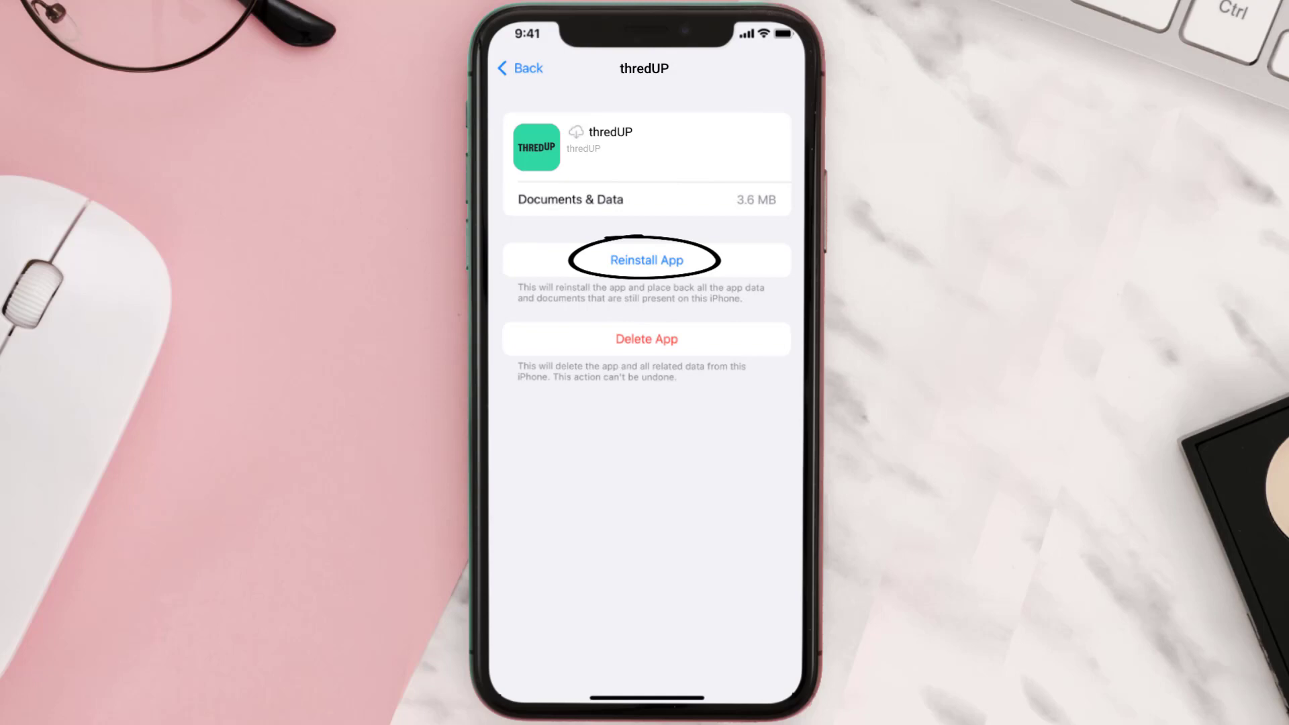
click(646, 260)
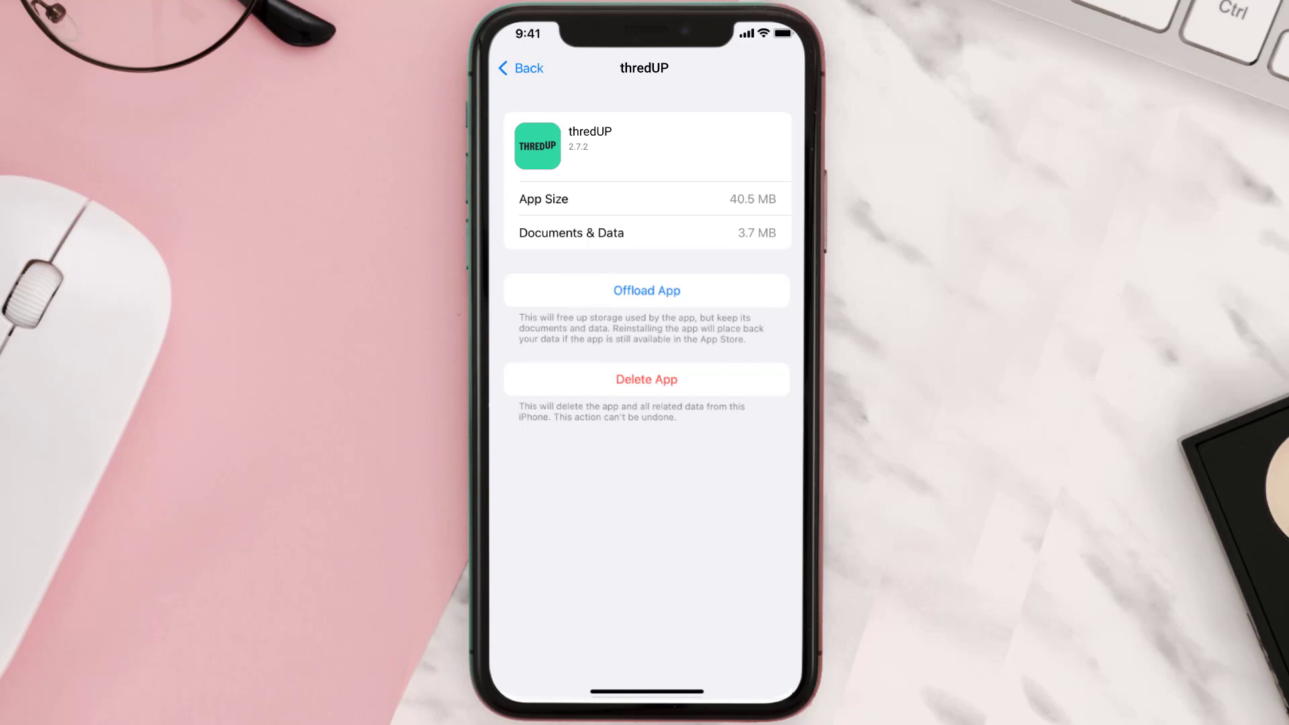
click(647, 380)
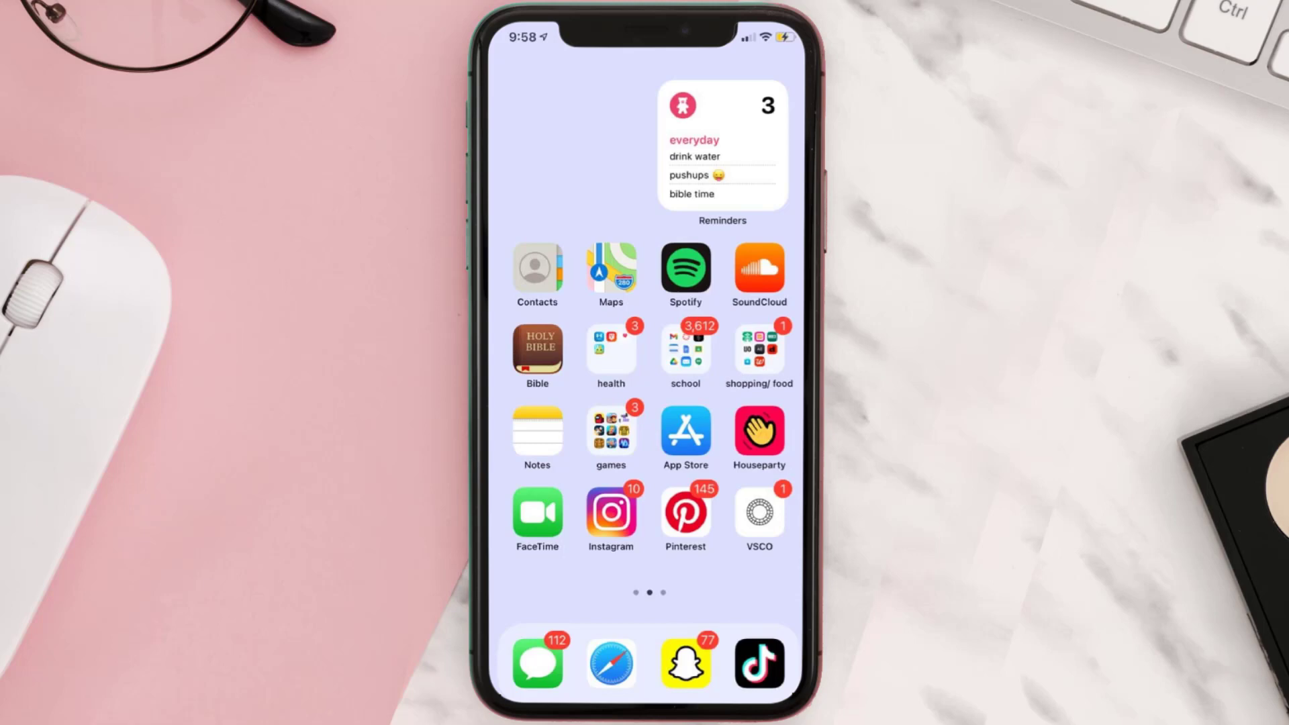
Step: Search the App Store for 'thredup' and download thredUP: Online Thrift Store again
click(685, 425)
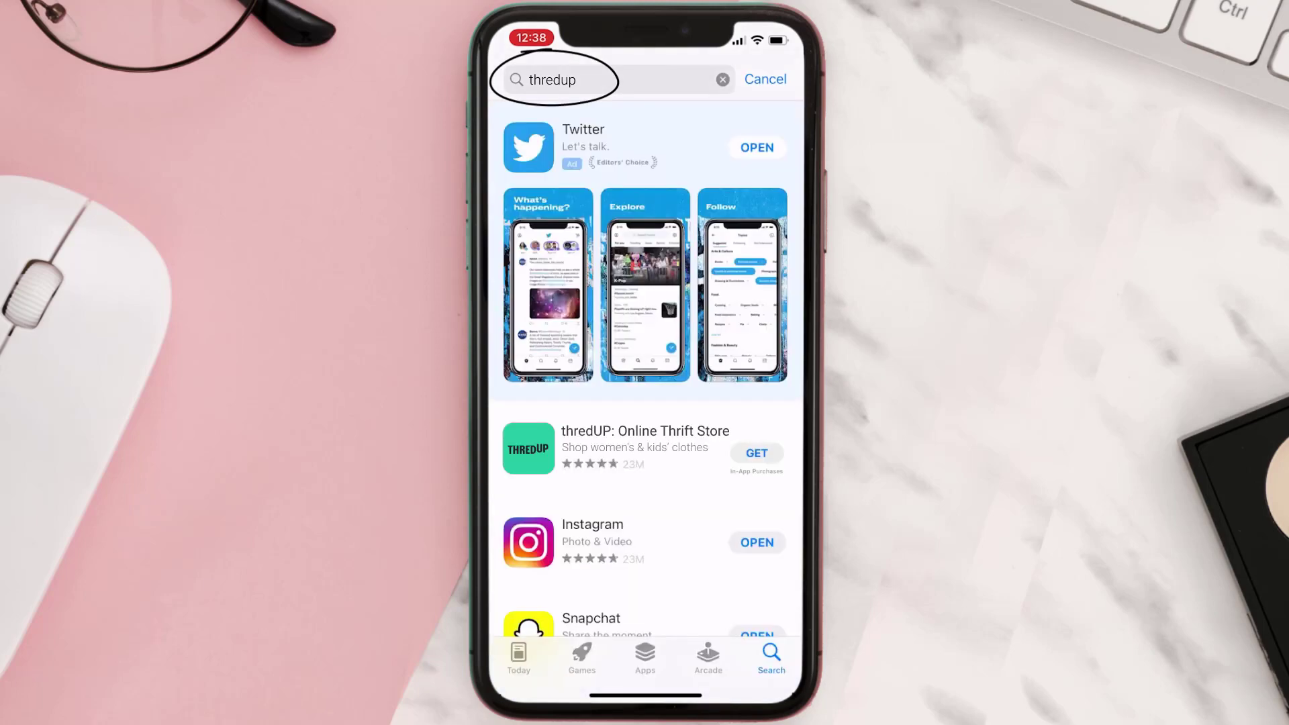
click(757, 452)
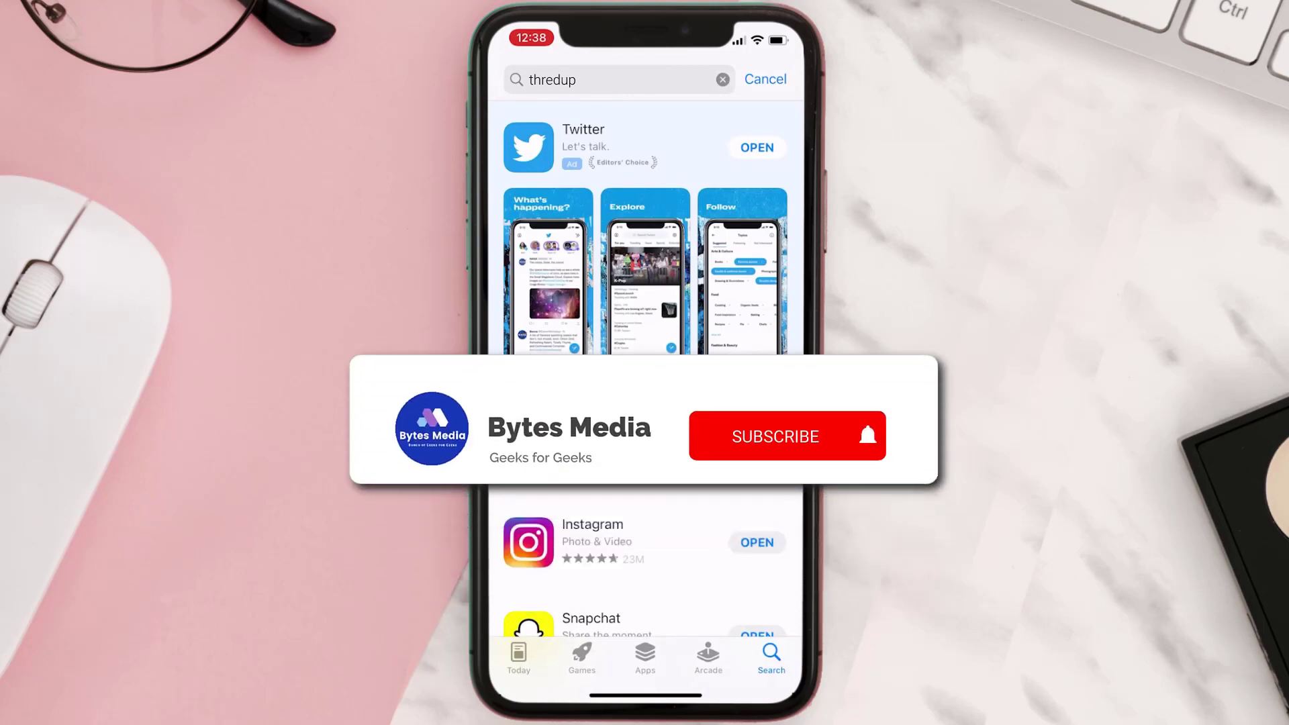
click(775, 436)
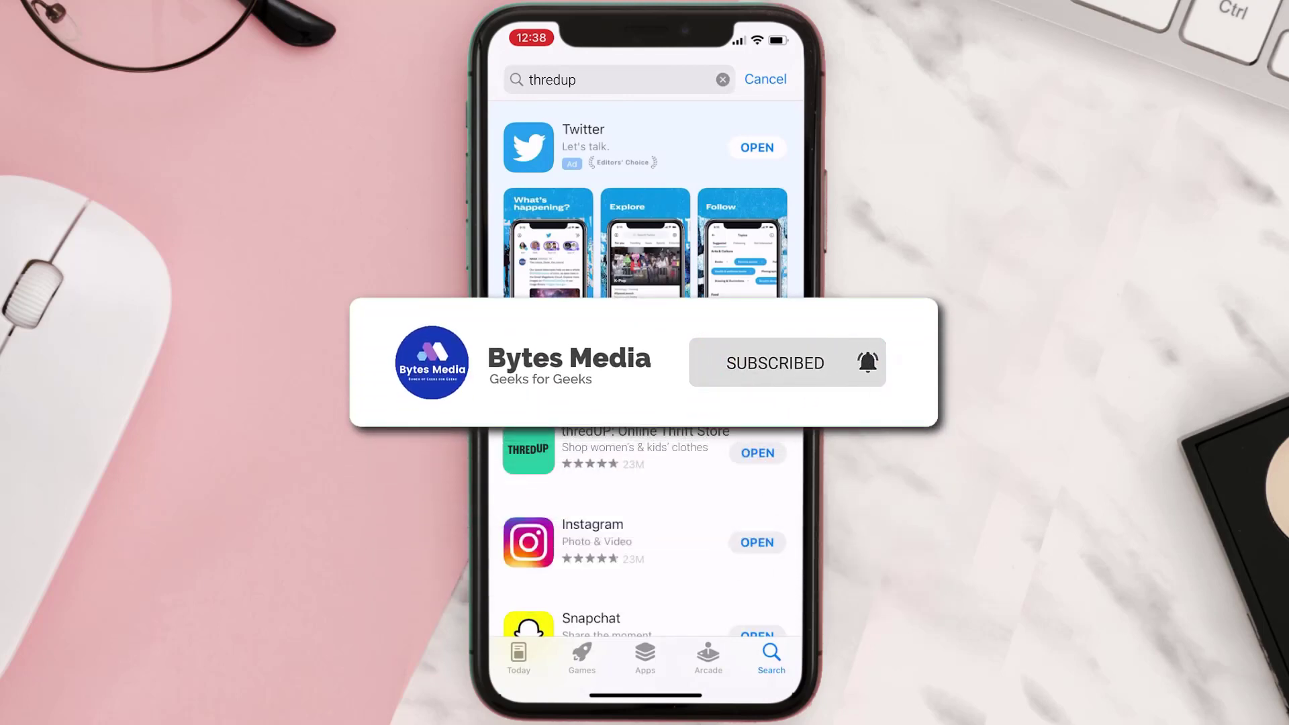